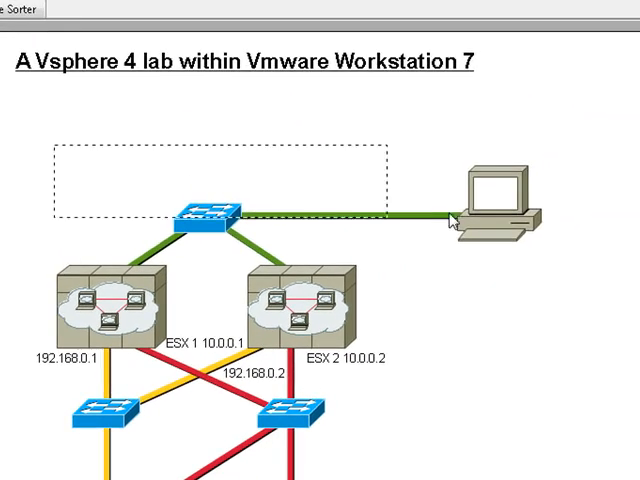
# Leave the vSphere lab diagram slide so VMware Workstation's home window shows
pyautogui.click(490, 204)
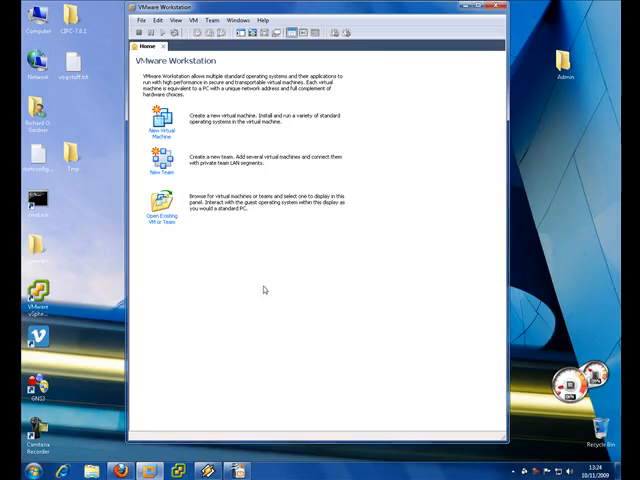
# Start a new team named Vspherev2 and continue to adding its virtual machines
pyautogui.click(160, 168)
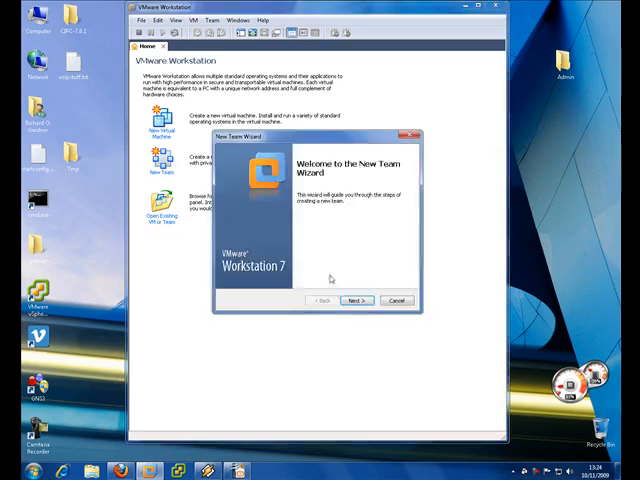
pyautogui.click(356, 300)
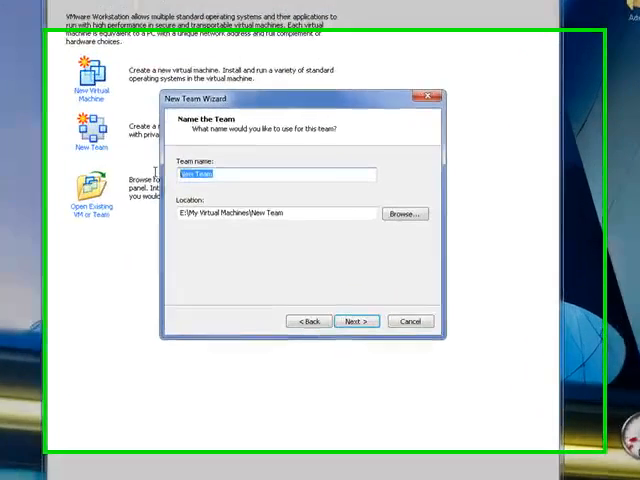
pyautogui.write('Vsphe')
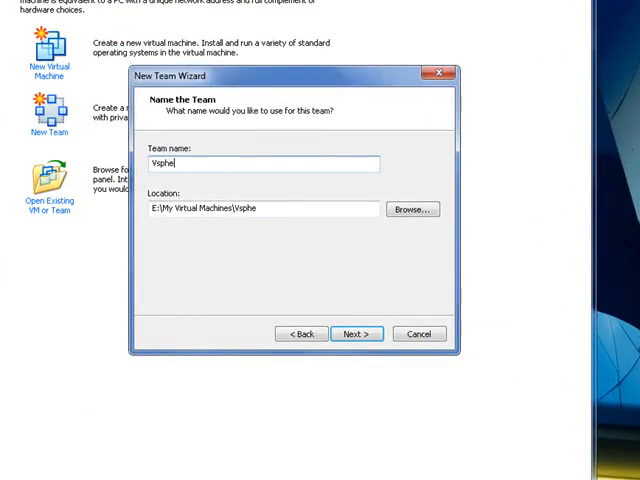
pyautogui.write('rev')
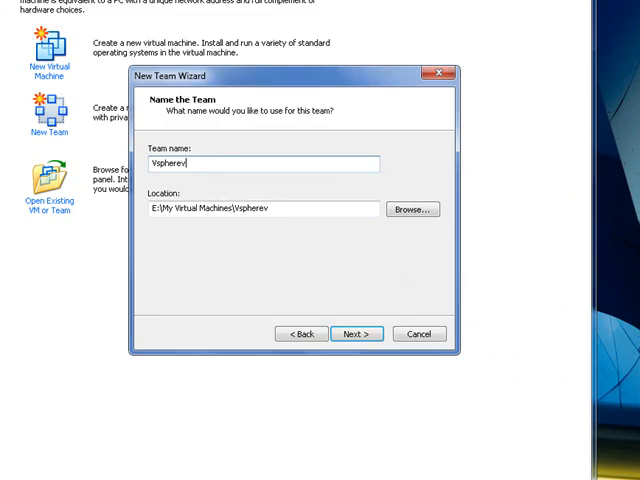
pyautogui.write('2')
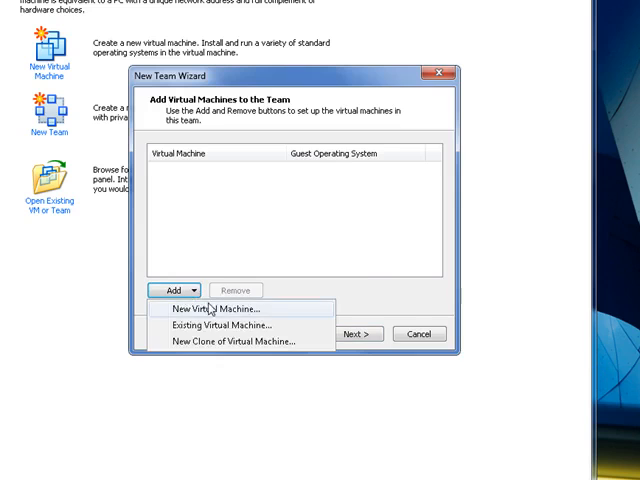
# Create a new VMware ESX Server 4.0 machine named ESX1, installing the OS later
pyautogui.click(216, 308)
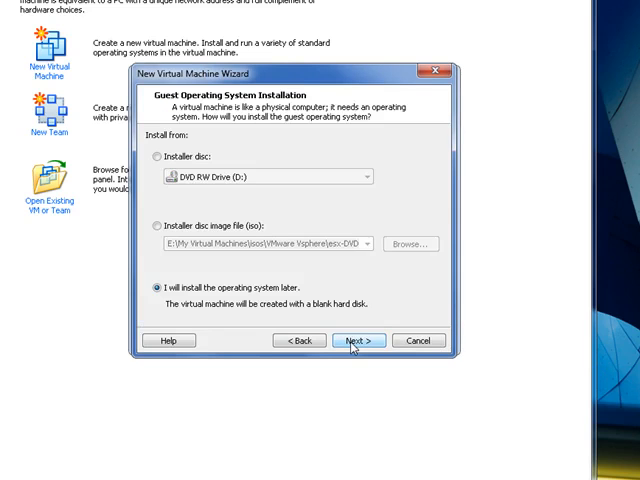
pyautogui.click(356, 340)
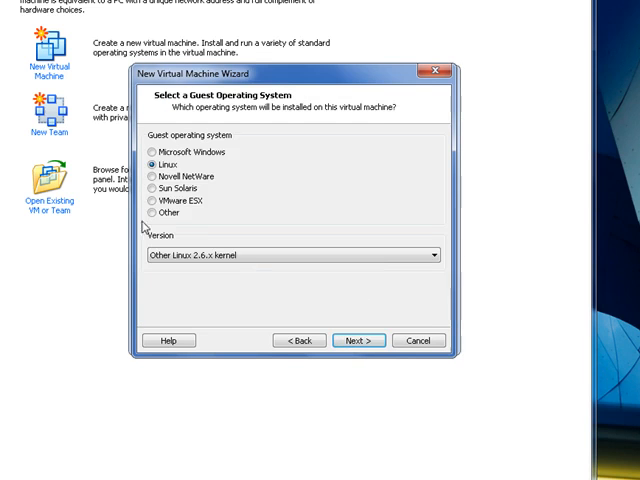
pyautogui.click(152, 200)
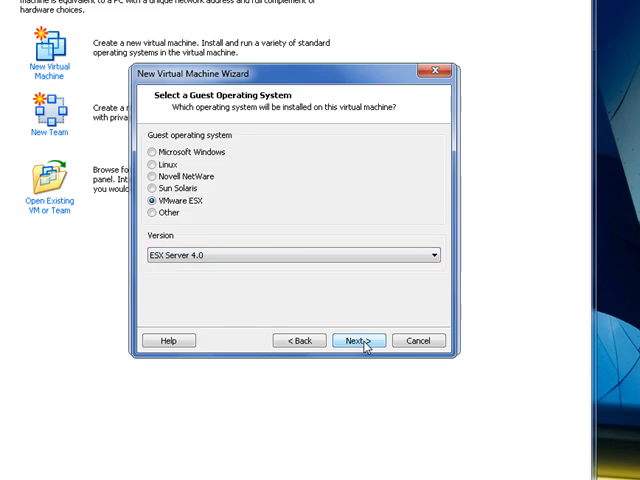
pyautogui.click(356, 340)
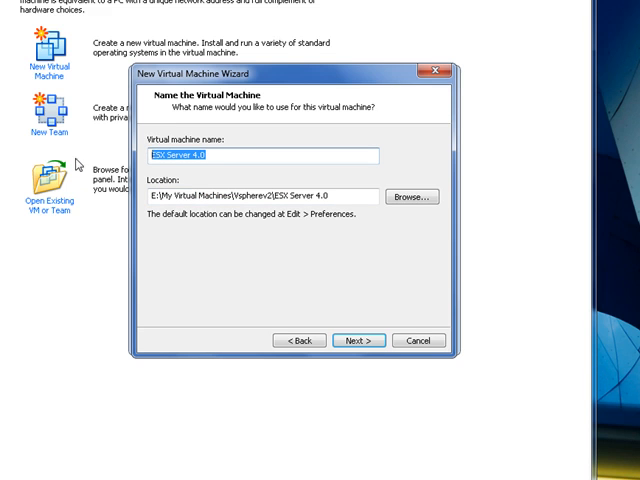
pyautogui.write('ESX1')
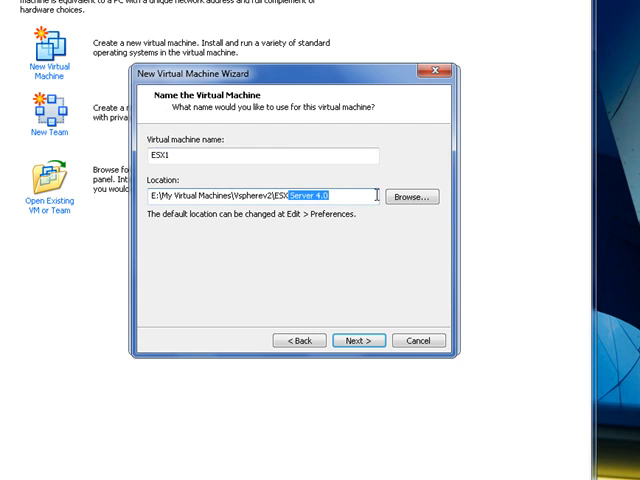
pyautogui.click(356, 340)
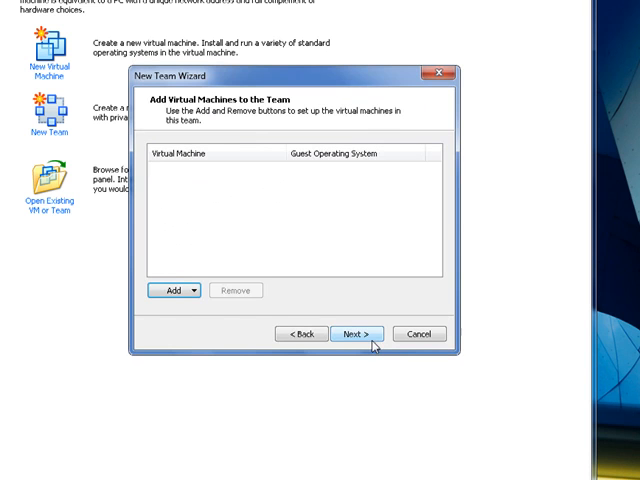
# Add a clone of a virtual machine, browsing into the Vspherev2 folder for ESX1
pyautogui.click(184, 290)
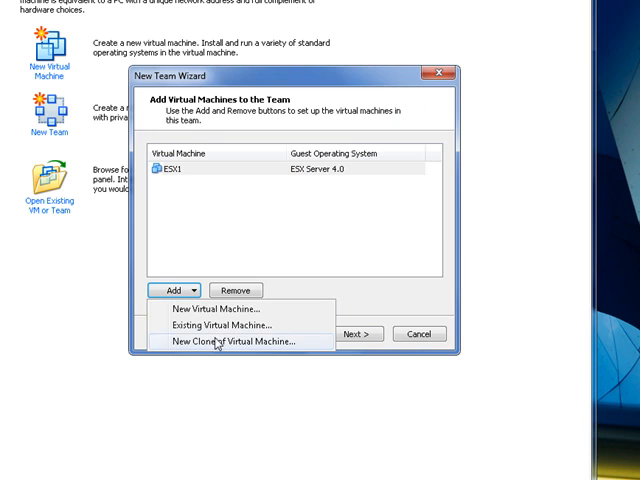
pyautogui.click(240, 342)
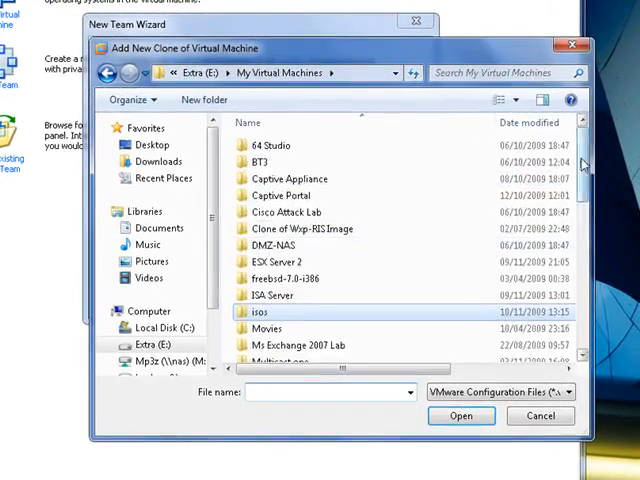
pyautogui.scroll(-3)
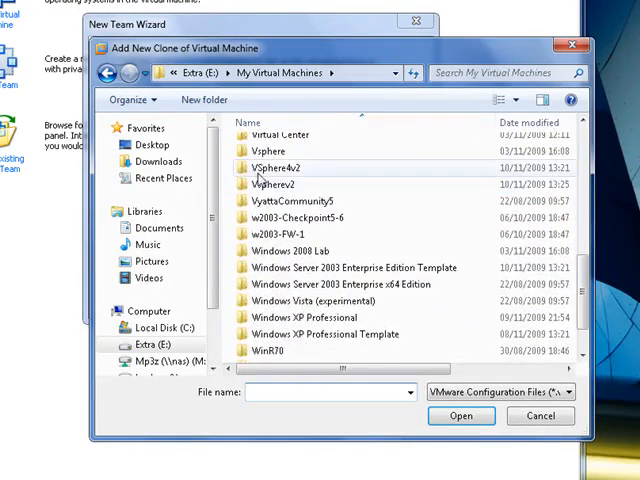
pyautogui.doubleClick(280, 168)
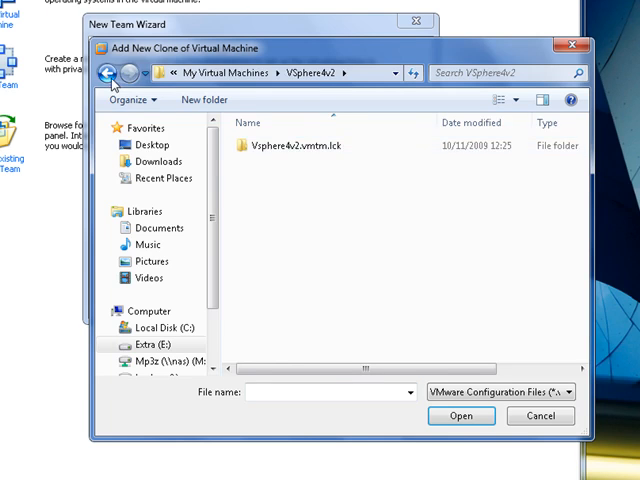
pyautogui.click(108, 72)
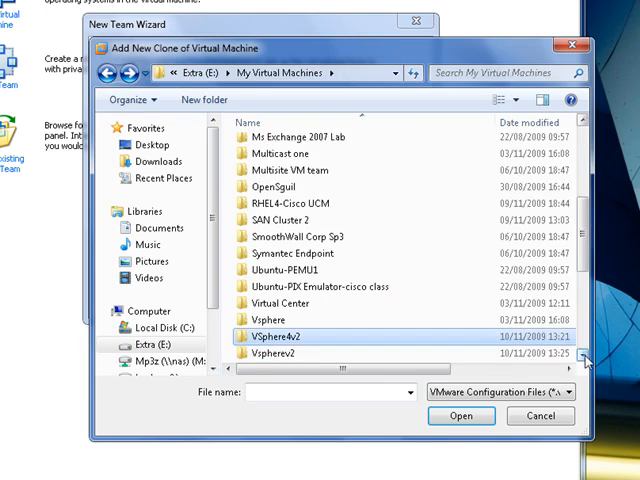
pyautogui.doubleClick(288, 352)
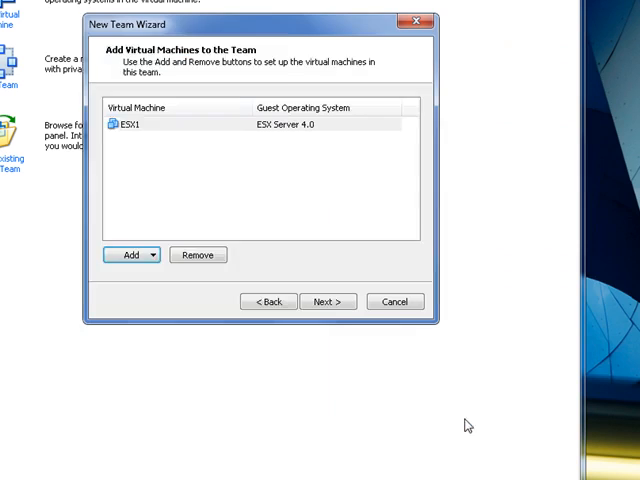
# Clone ESX1 from its current state and name the clone ESX2
pyautogui.click(328, 300)
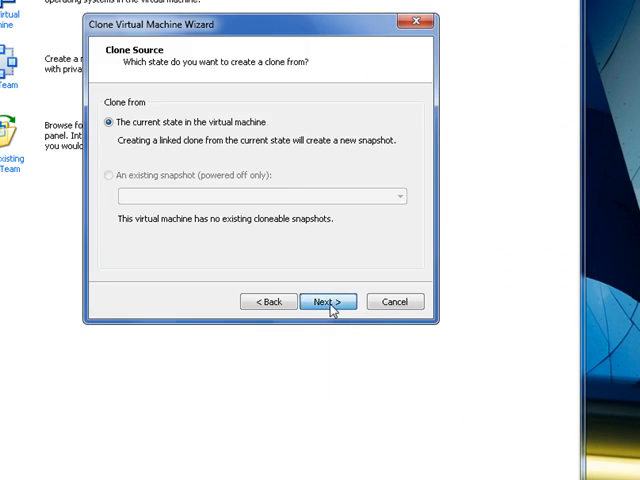
pyautogui.click(328, 300)
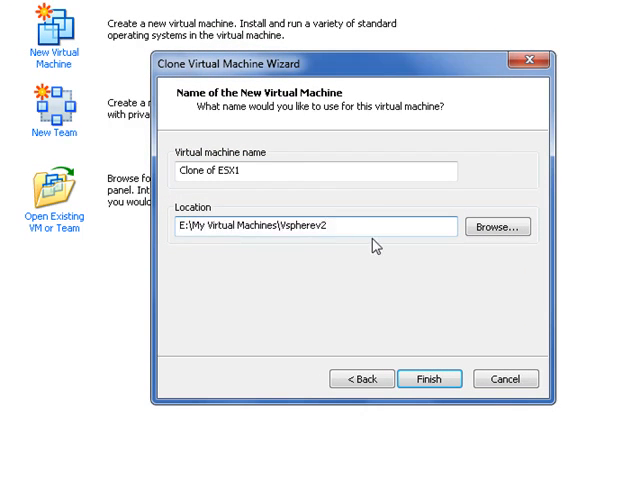
pyautogui.write('ESX2')
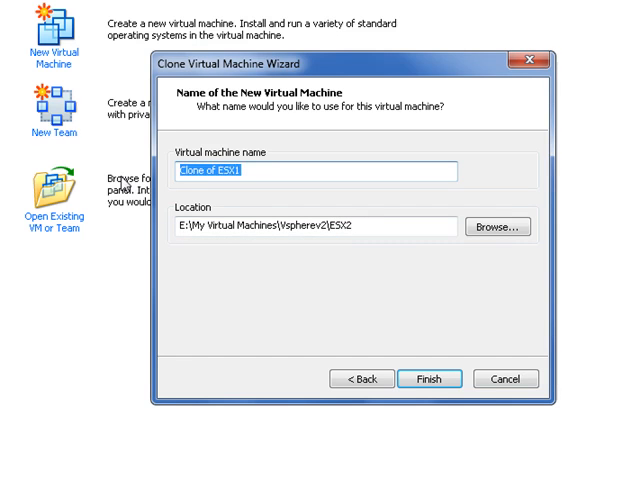
pyautogui.write('ESX2')
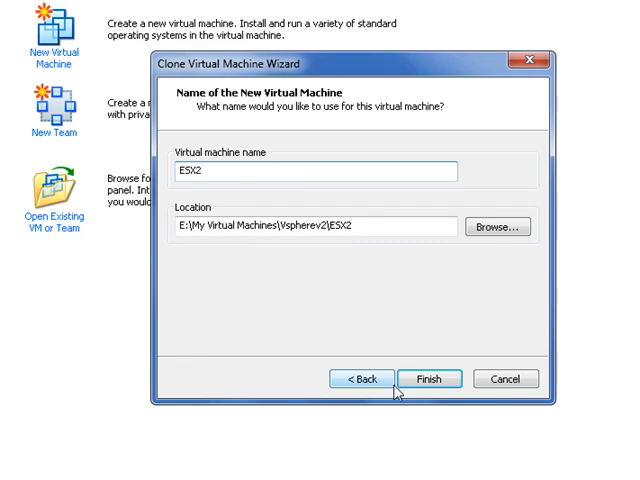
pyautogui.click(428, 378)
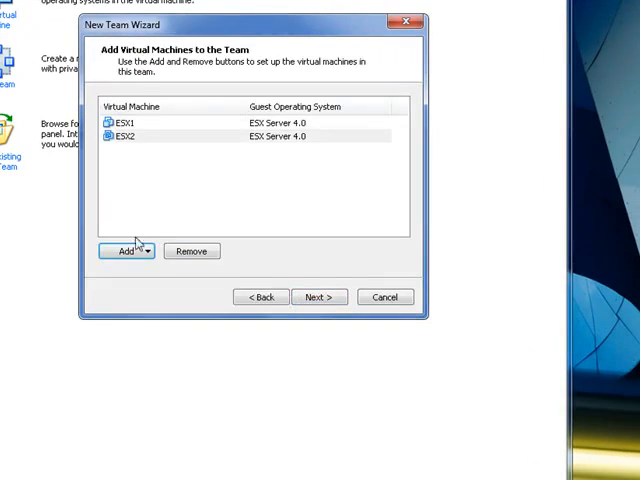
# Clone the Windows Server 2003 machine from its current state as Vcenter and add it to the team
pyautogui.click(124, 252)
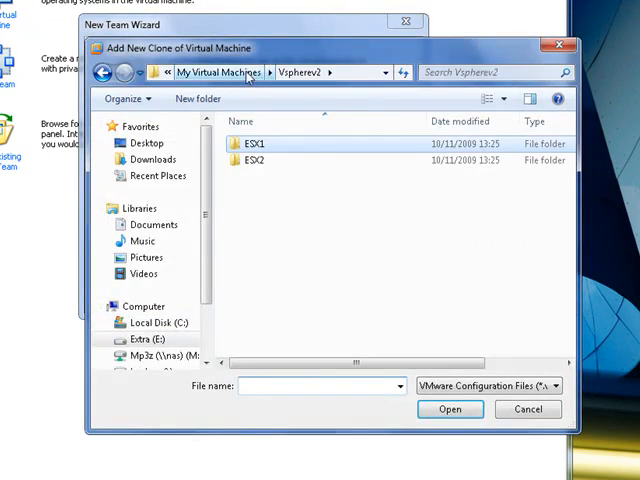
pyautogui.click(220, 72)
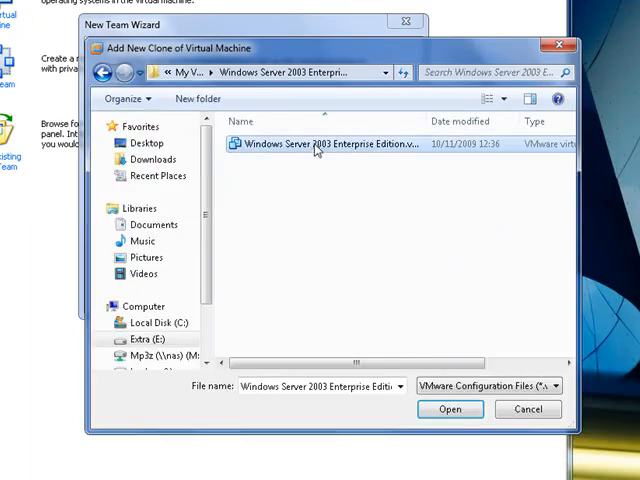
pyautogui.click(450, 408)
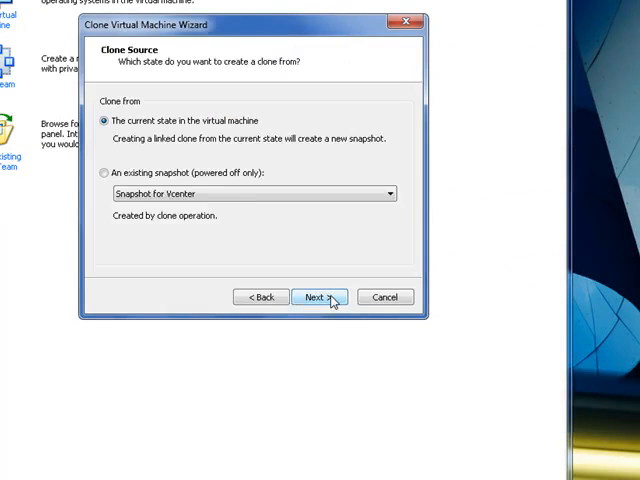
pyautogui.click(318, 296)
pyautogui.write('V')
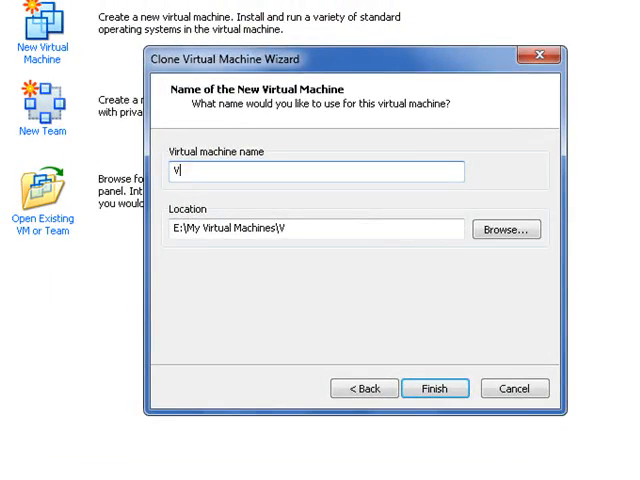
pyautogui.write('cente')
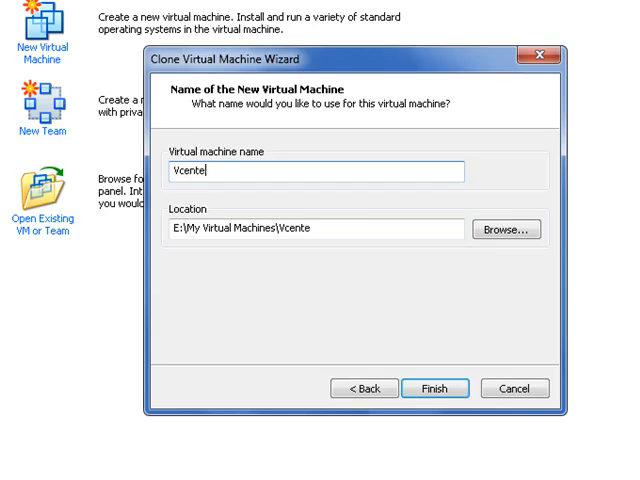
pyautogui.write('r')
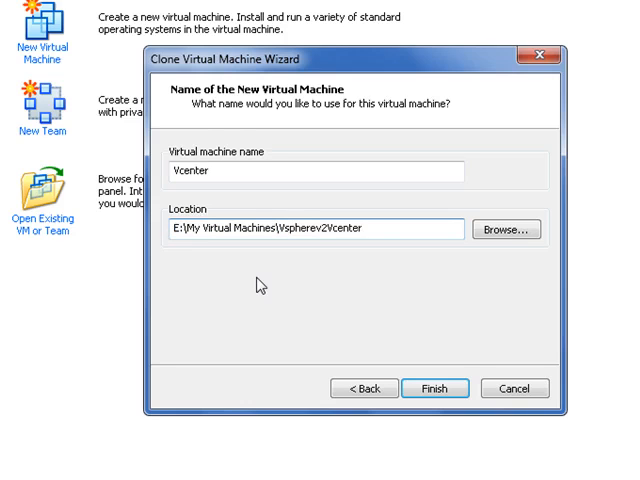
pyautogui.click(434, 388)
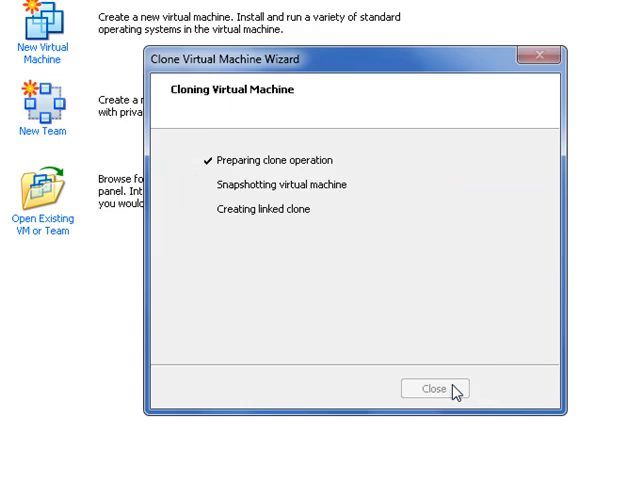
pyautogui.click(436, 388)
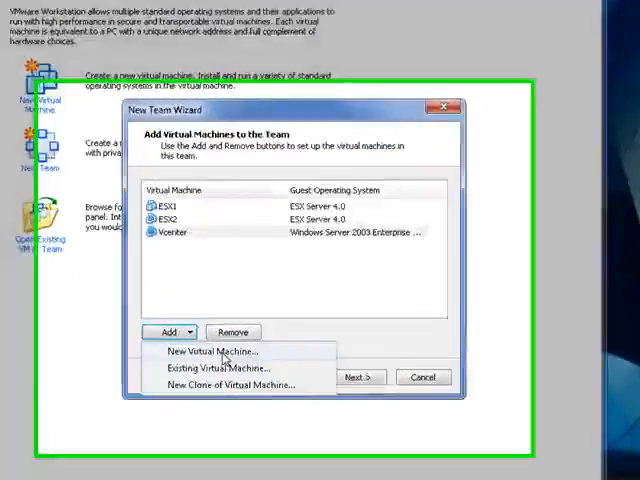
# Create an Other Linux 2.6.x kernel machine named Openfiler with the 8 GB disk
pyautogui.click(212, 352)
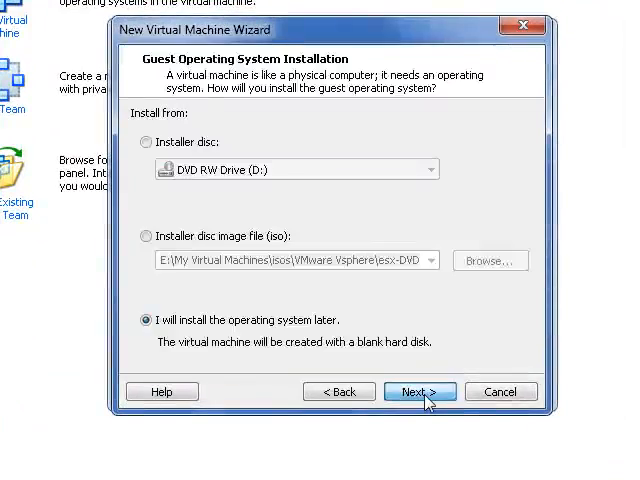
pyautogui.click(420, 392)
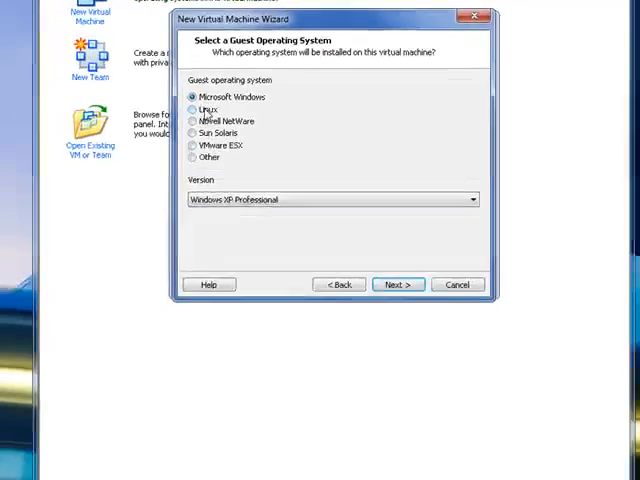
pyautogui.click(196, 102)
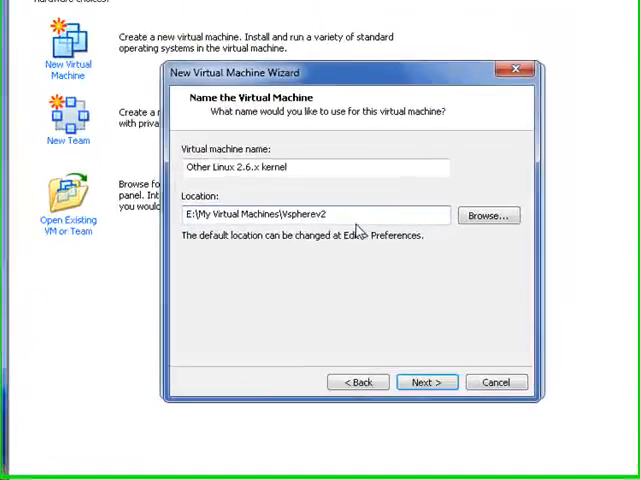
pyautogui.write('\\O')
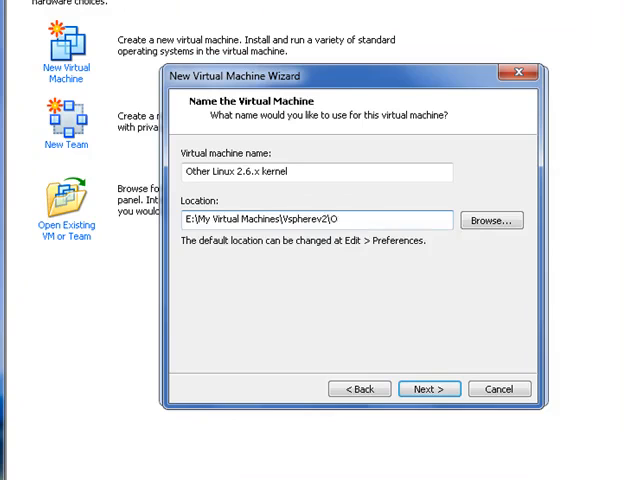
pyautogui.write('penfiler')
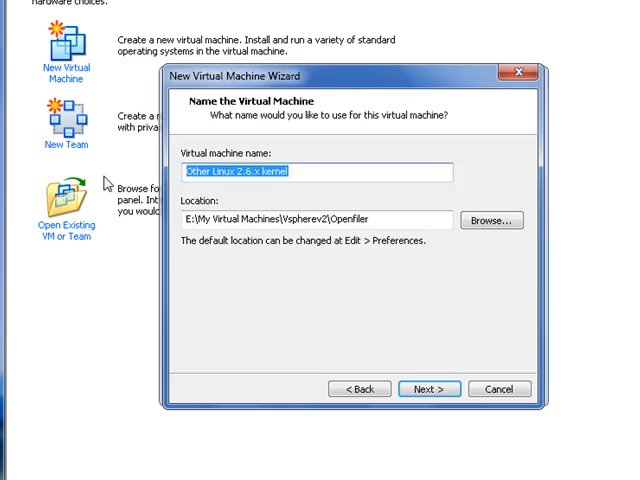
pyautogui.write('Openfil')
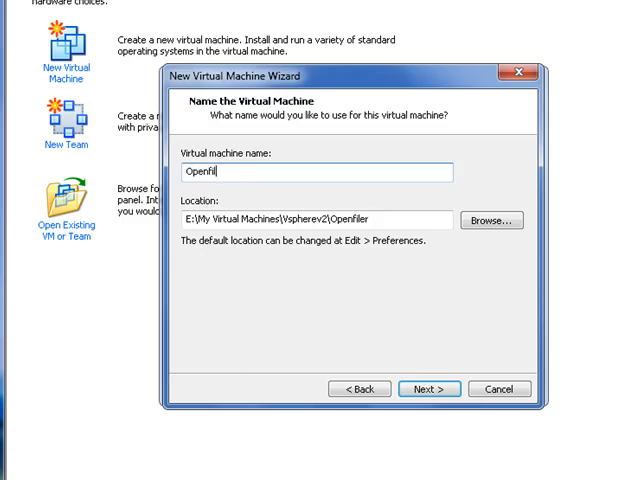
pyautogui.click(426, 388)
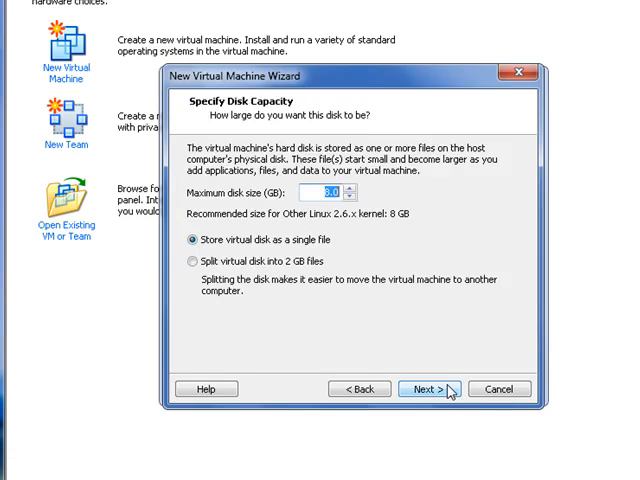
pyautogui.click(424, 388)
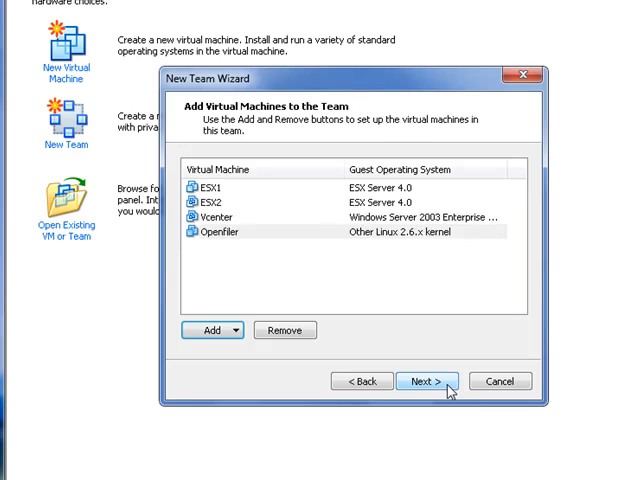
# Add three LAN segments and finish the team wizard with its four machines
pyautogui.click(424, 380)
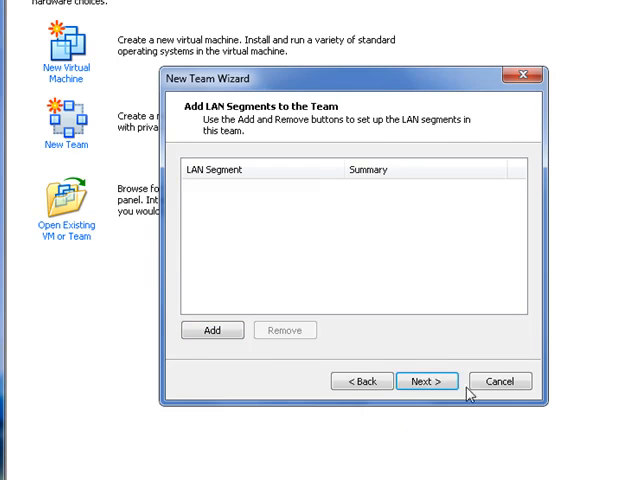
pyautogui.click(212, 330)
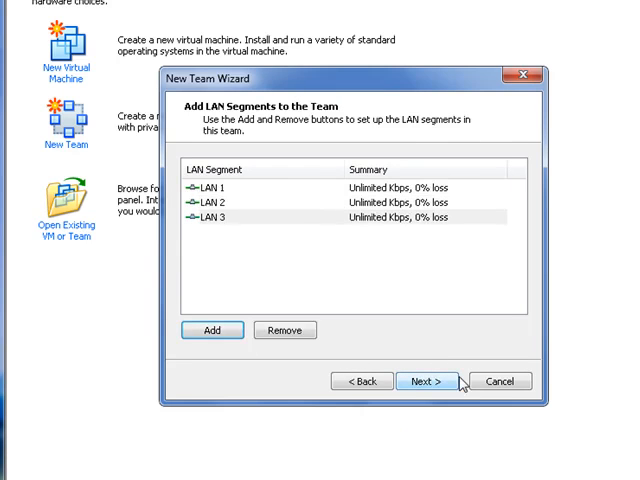
pyautogui.moveTo(468, 380)
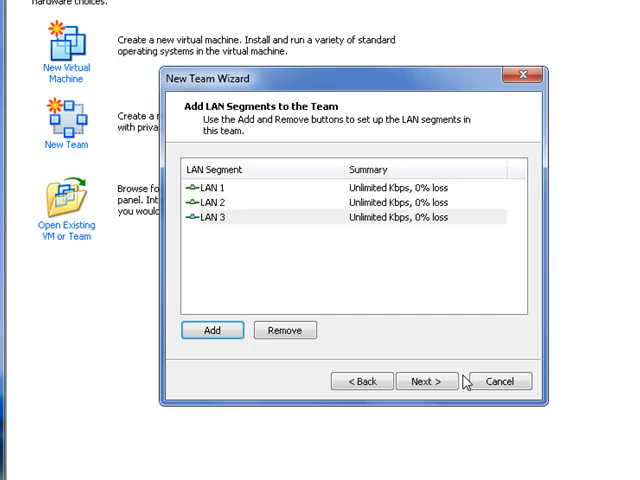
pyautogui.click(428, 380)
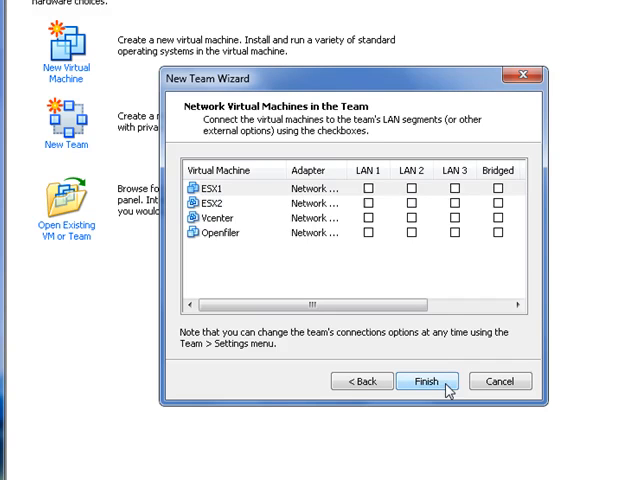
pyautogui.moveTo(422, 344)
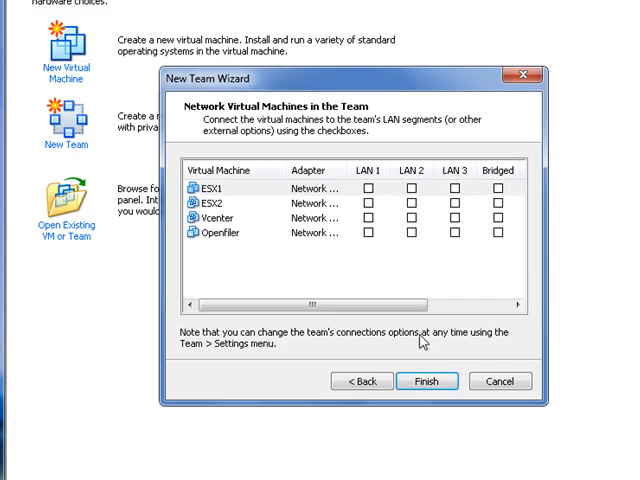
pyautogui.click(424, 380)
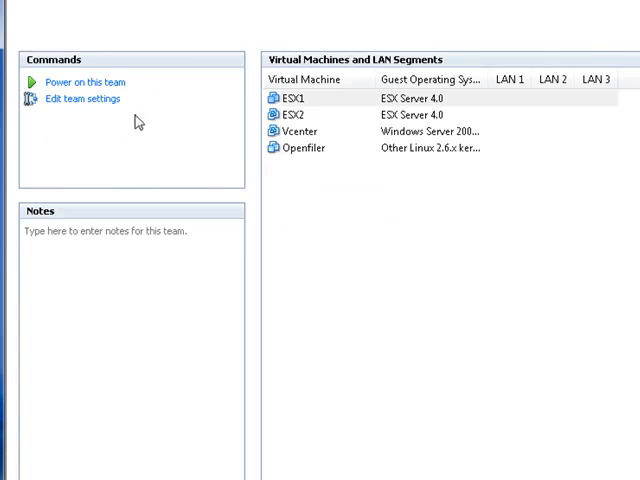
# In team settings rename LAN 1, LAN 2, LAN 3 to Mgmt, SAN and VM
pyautogui.click(84, 98)
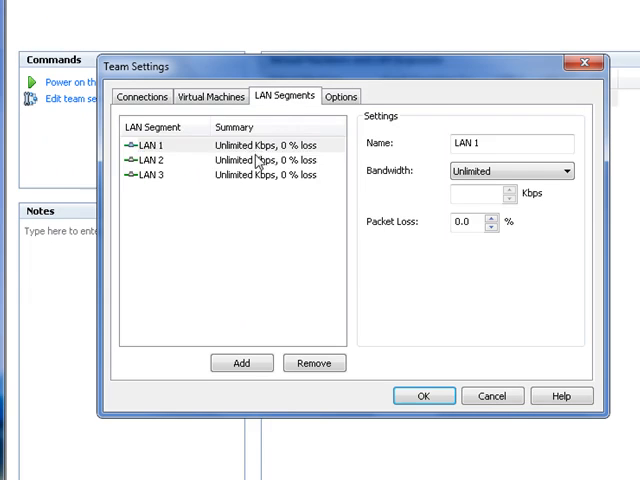
pyautogui.tripleClick(512, 142)
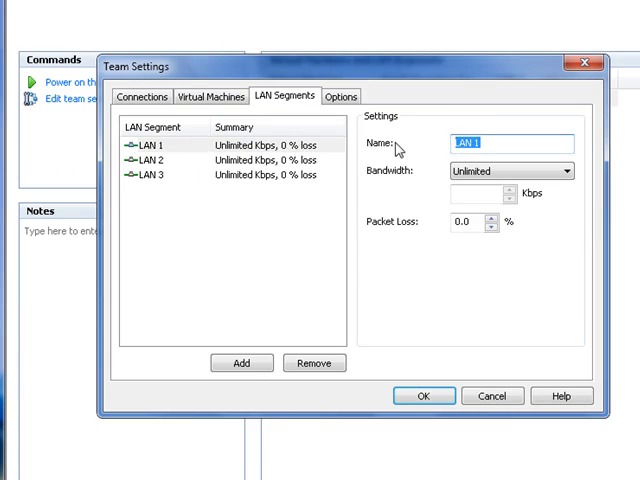
pyautogui.write('Mgmt')
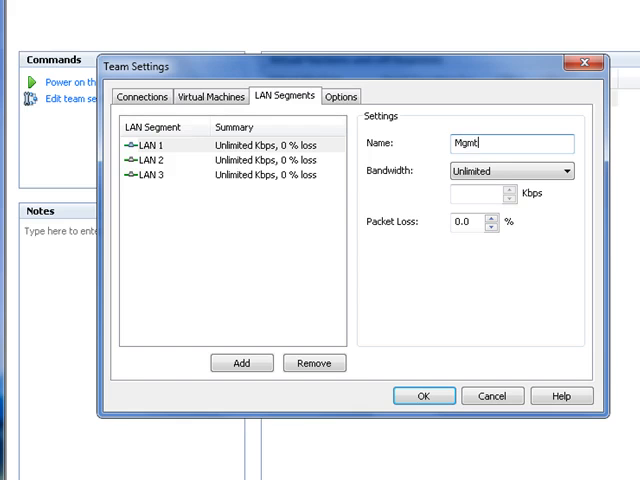
pyautogui.click(150, 160)
pyautogui.write('SAN')
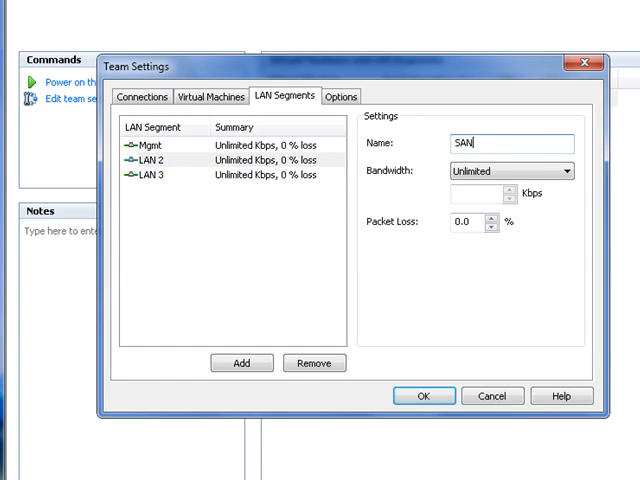
pyautogui.click(150, 176)
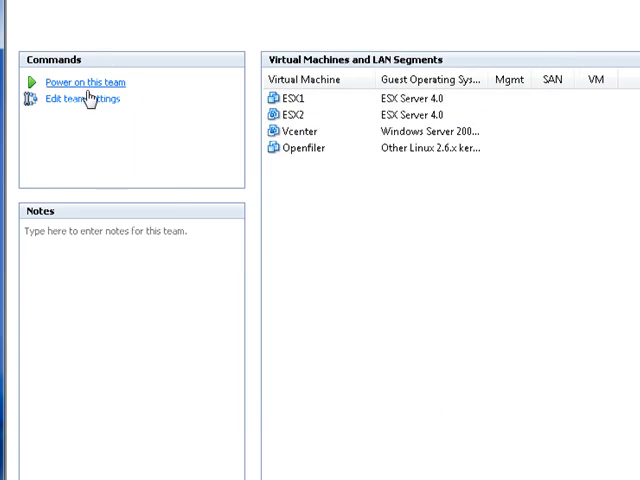
# Reopen the team settings showing ESX1, ESX2 and Vcenter connected to Mgmt
pyautogui.click(78, 98)
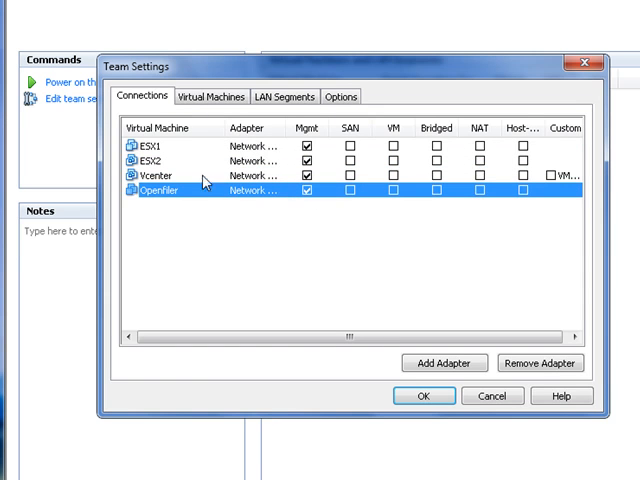
pyautogui.moveTo(236, 200)
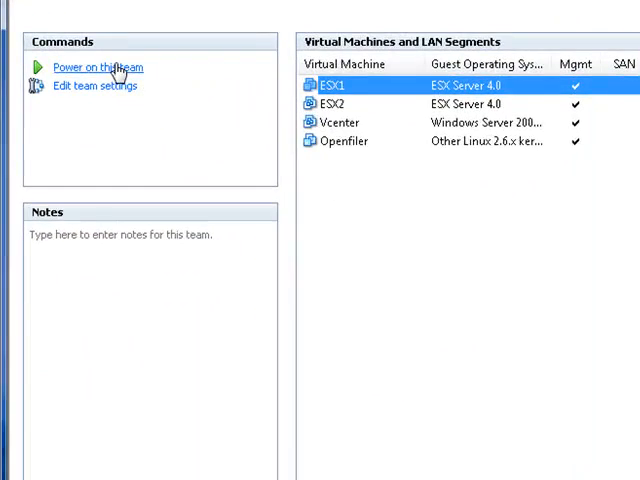
# Power on the whole team so ESX1, ESX2, Vcenter and Openfiler start
pyautogui.click(98, 68)
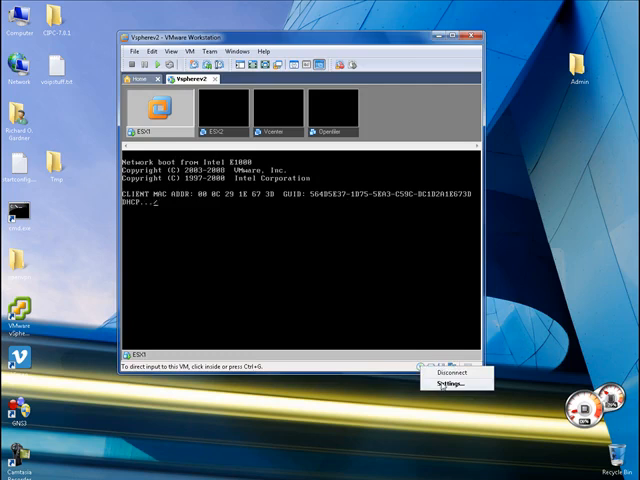
# Point the ESX machine's CD drive at an ISO image browsed from the isos folder
pyautogui.click(452, 384)
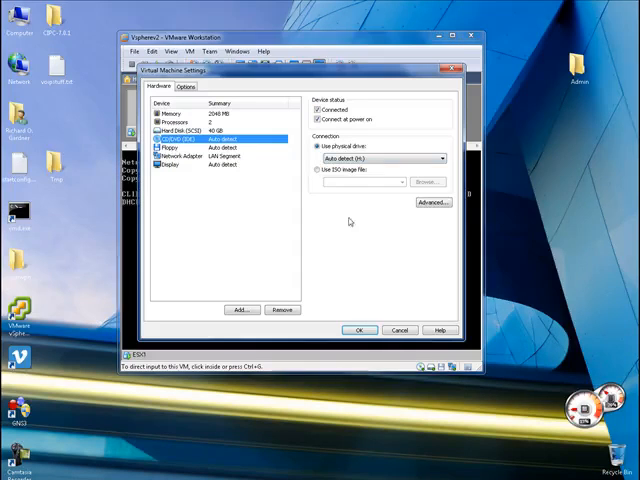
pyautogui.click(428, 180)
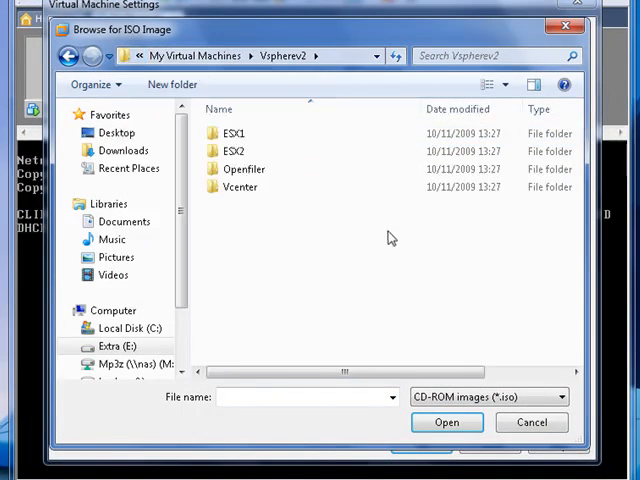
pyautogui.click(248, 56)
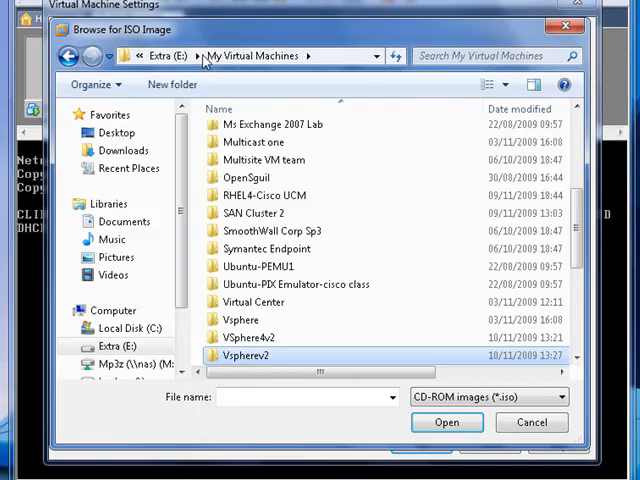
pyautogui.scroll(3)
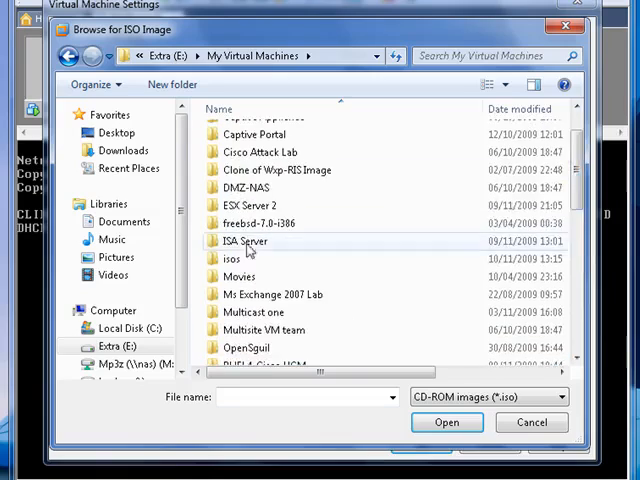
pyautogui.doubleClick(240, 258)
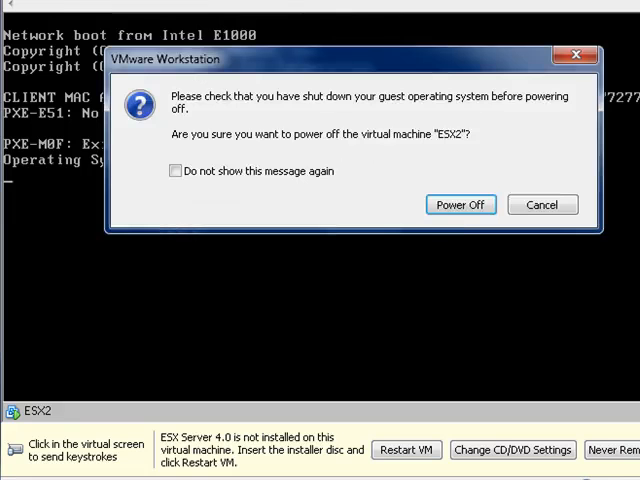
# Confirm powering off ESX2 and then Openfiler
pyautogui.click(460, 204)
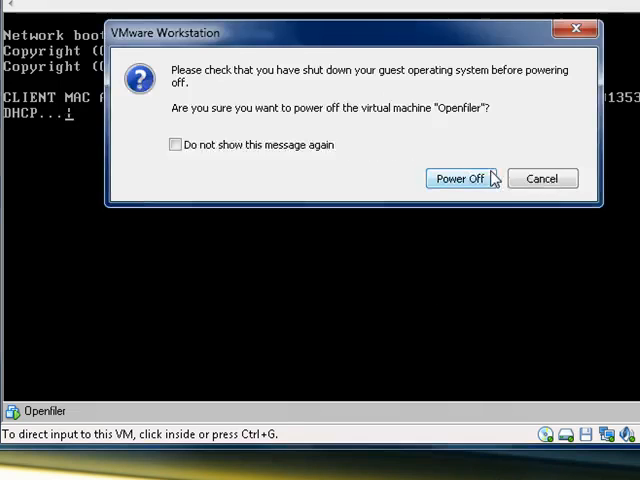
pyautogui.click(460, 178)
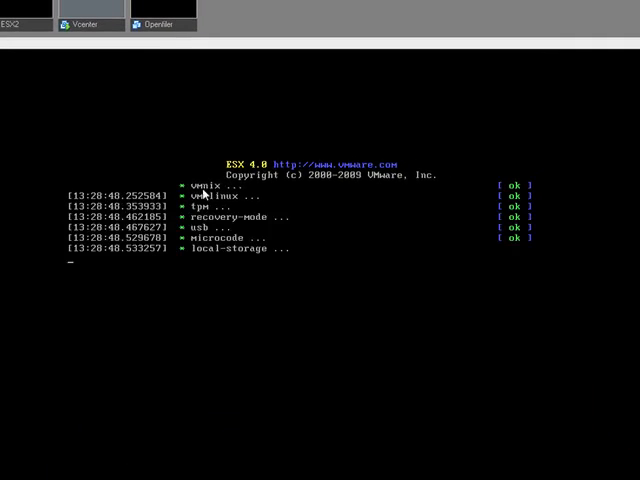
# Log on to Vcenter's Windows Server 2003 as Administrator via Ctrl+Alt+Del
pyautogui.click(88, 24)
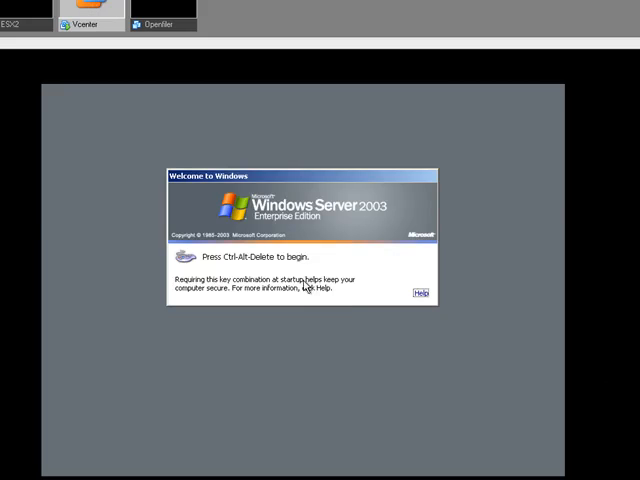
pyautogui.press('ctrl+alt+delete')
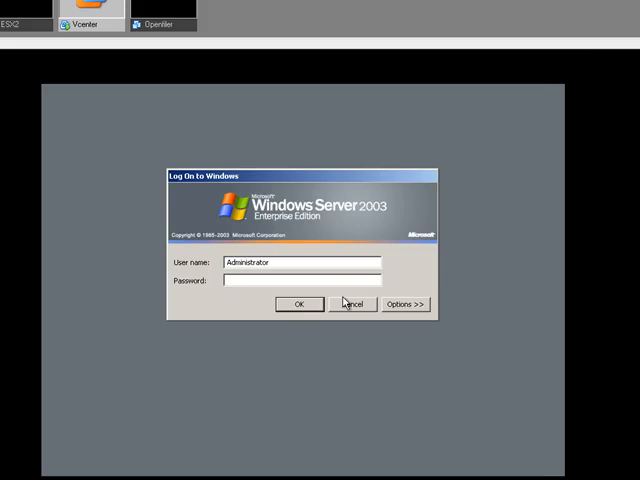
pyautogui.click(298, 304)
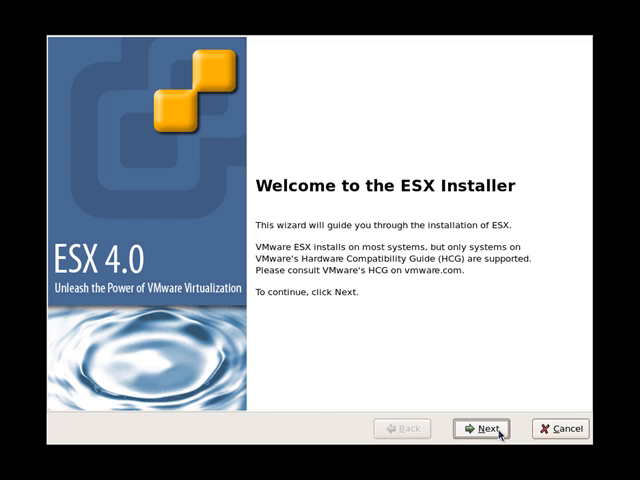
# Accept the ESX licence, keep U.S. English keyboard, skip custom drivers and load system drivers
pyautogui.click(488, 428)
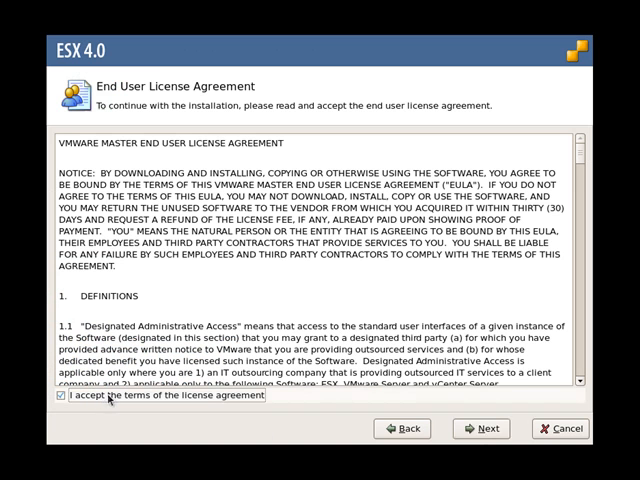
pyautogui.click(488, 428)
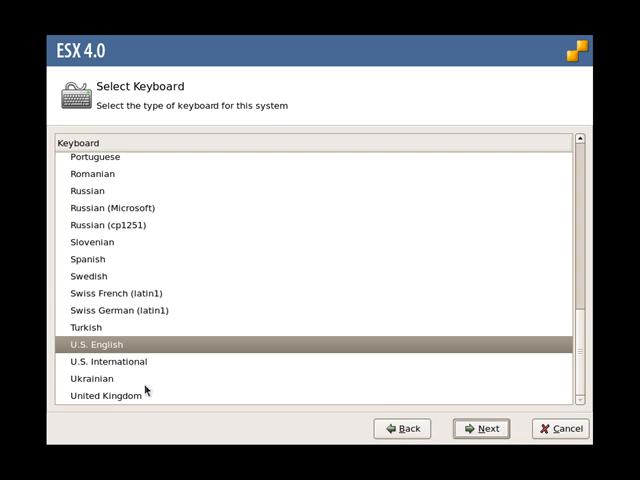
pyautogui.click(488, 428)
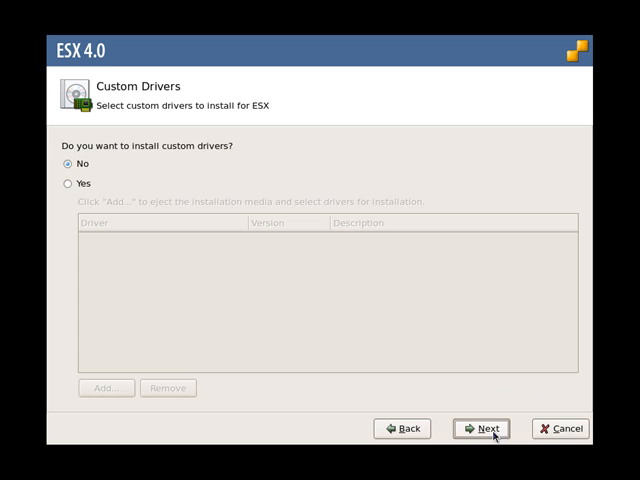
pyautogui.moveTo(168, 144)
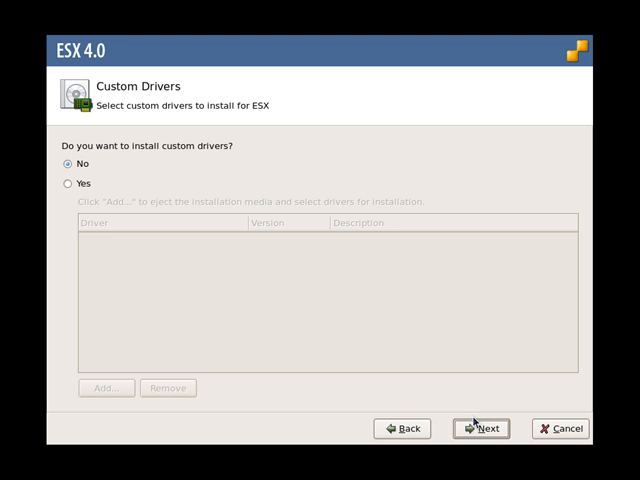
pyautogui.click(480, 428)
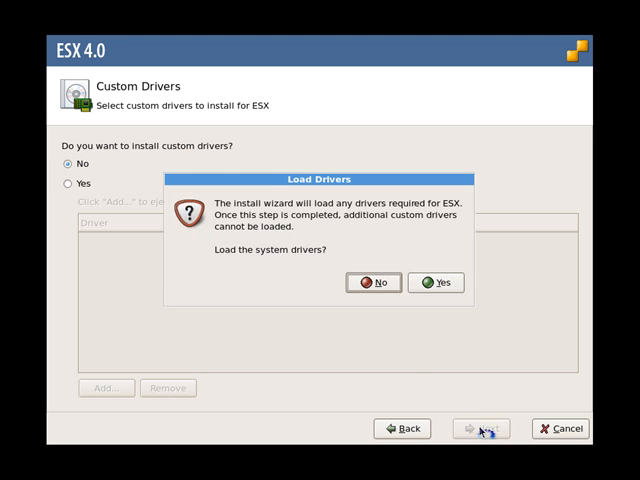
pyautogui.moveTo(242, 180)
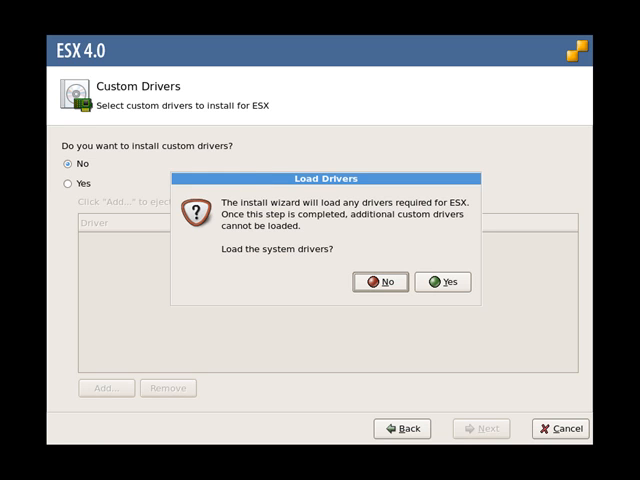
pyautogui.click(442, 282)
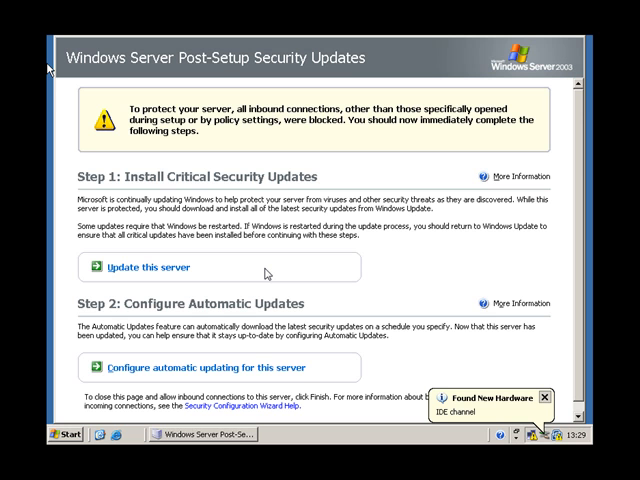
pyautogui.moveTo(576, 148)
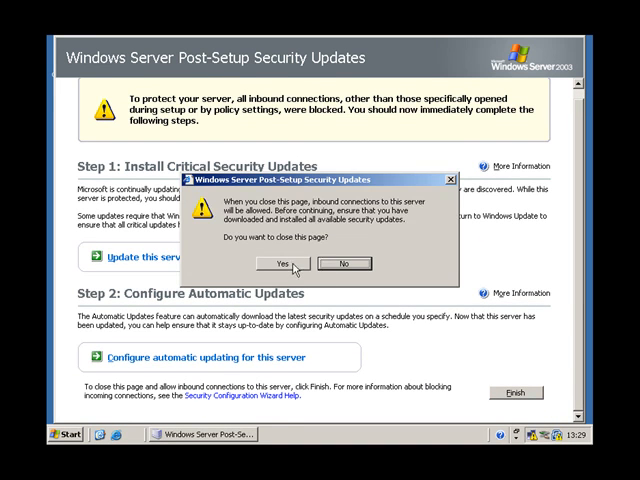
# Confirm closing Vcenter's Post-Setup Security Updates page
pyautogui.click(284, 264)
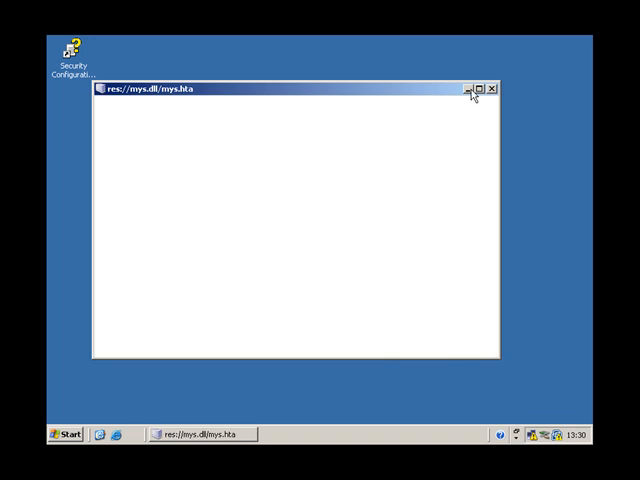
# Give Vcenter's local connection static IP 10.0.0.10, mask 255.255.255.0, and close the status window
pyautogui.click(492, 90)
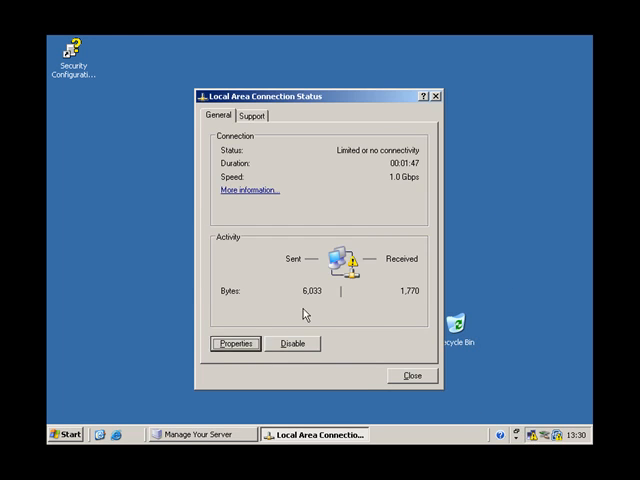
pyautogui.click(234, 344)
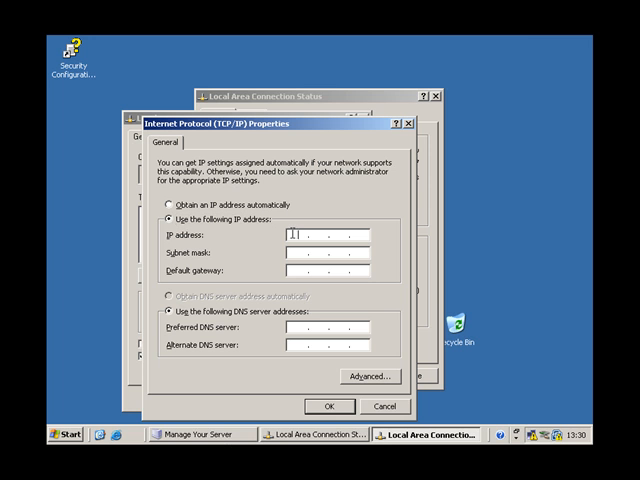
pyautogui.write('10.0.0.')
pyautogui.click(328, 252)
pyautogui.write('255 . 255 . 255 . 0')
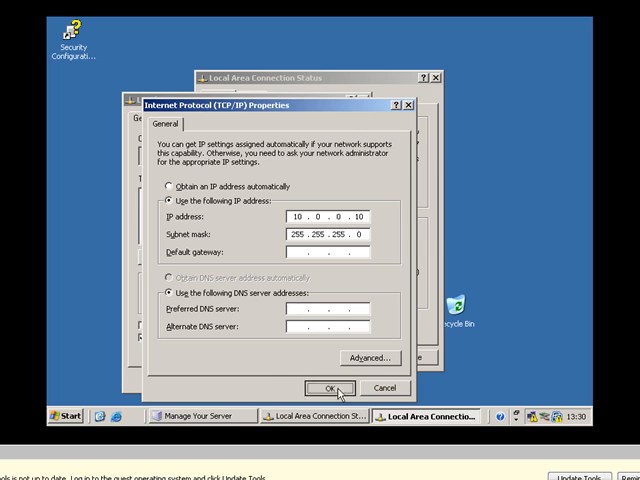
pyautogui.click(320, 388)
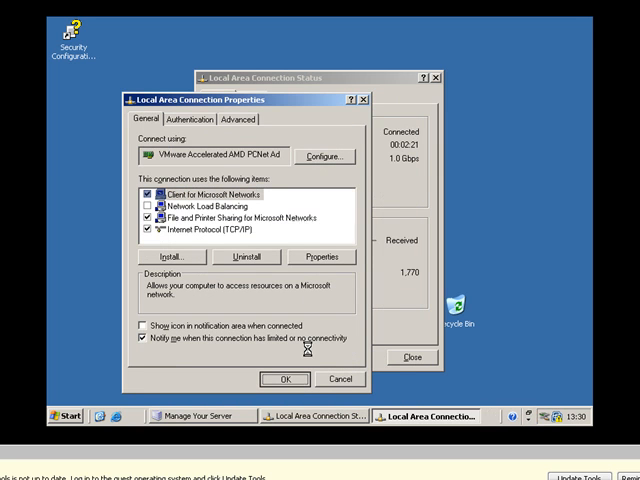
pyautogui.click(286, 378)
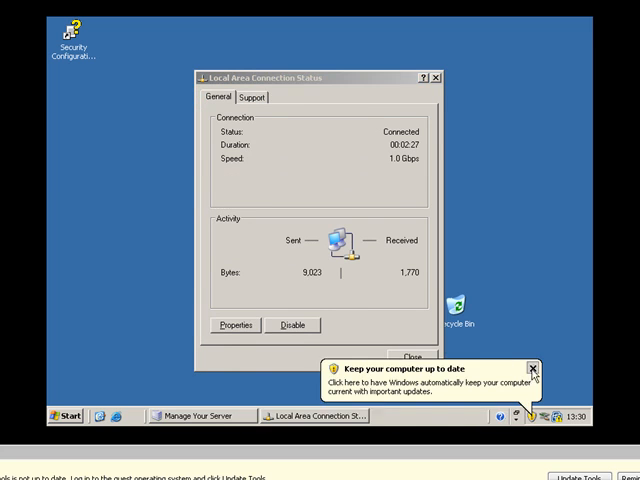
pyautogui.click(536, 356)
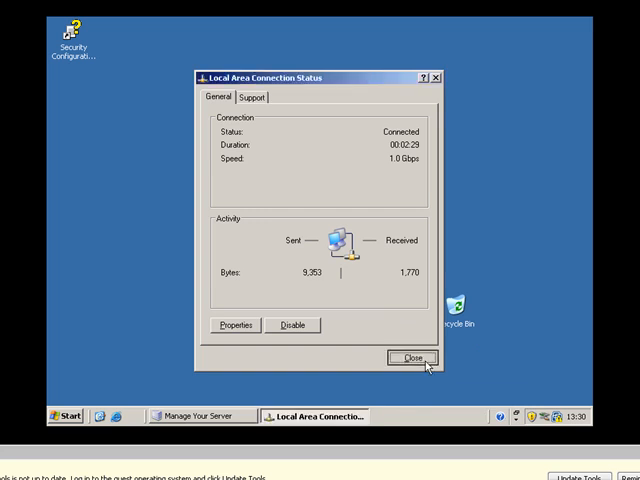
pyautogui.click(404, 358)
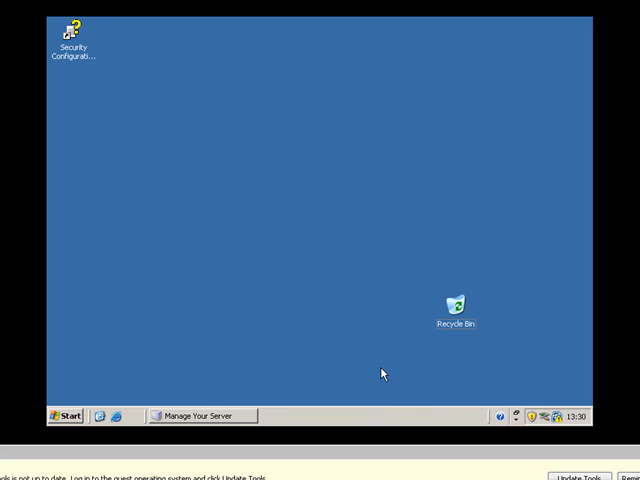
# Enter computer name vcenter with DNS suffix cookie in System Properties
pyautogui.click(200, 416)
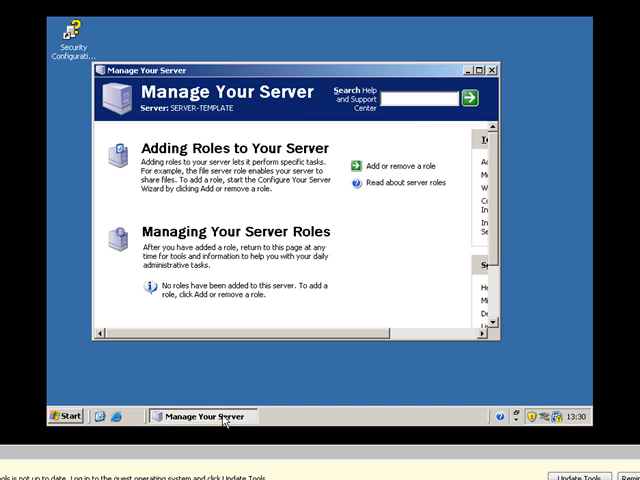
pyautogui.moveTo(448, 278)
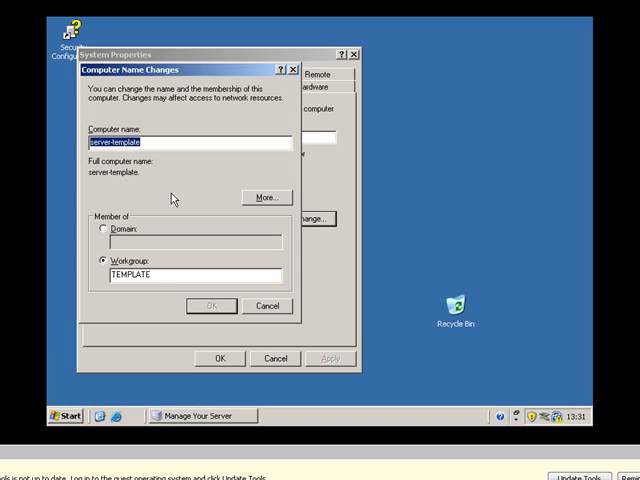
pyautogui.write('v')
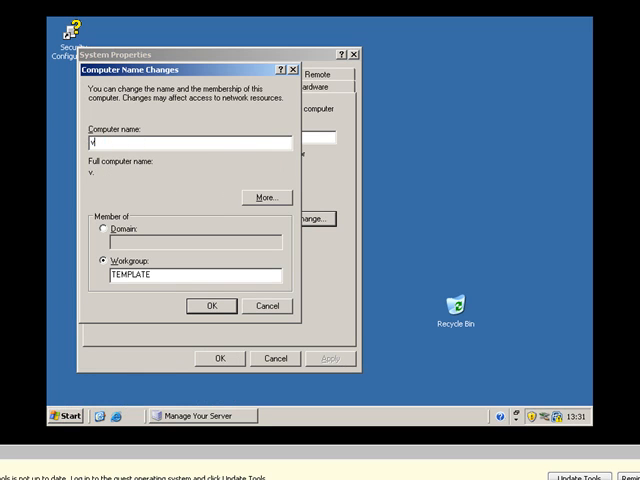
pyautogui.write('center')
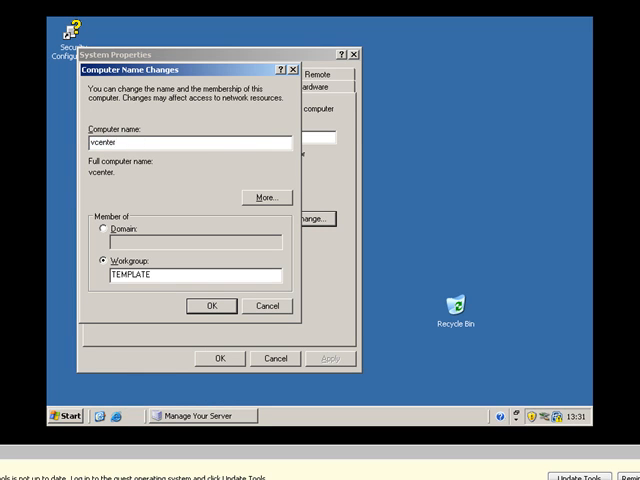
pyautogui.click(264, 196)
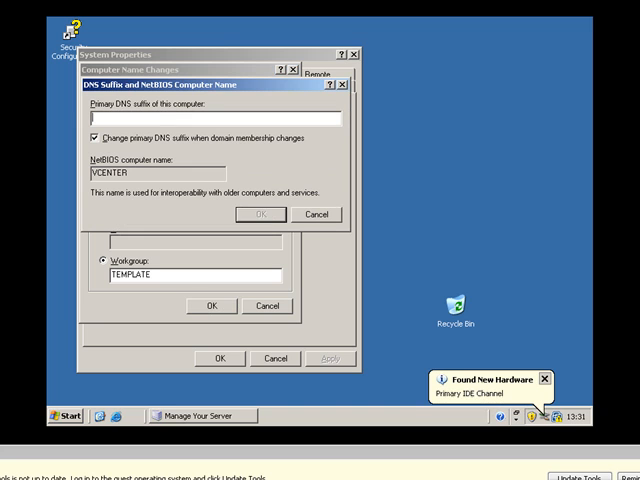
pyautogui.write('cookie.')
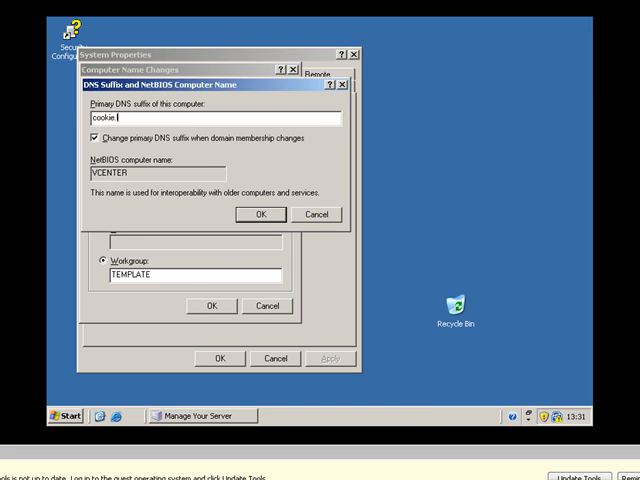
pyautogui.click(260, 214)
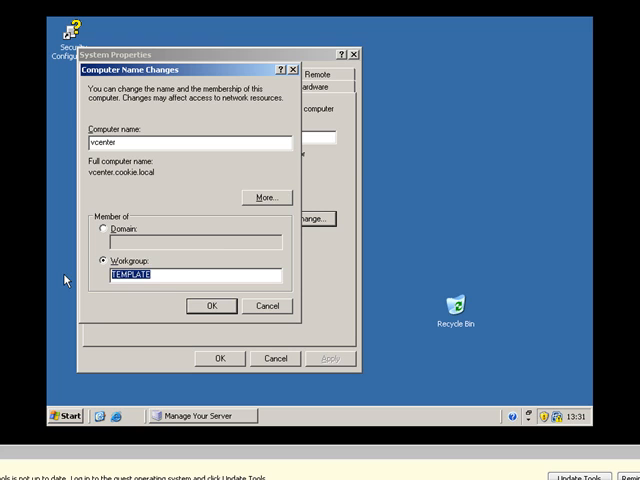
# Join workgroup COOKIE, apply the rename and dismiss the welcome and properties windows
pyautogui.write('COOKIE')
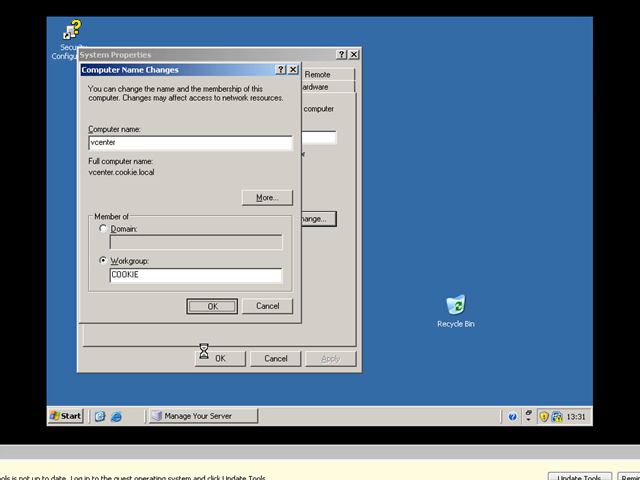
pyautogui.moveTo(528, 450)
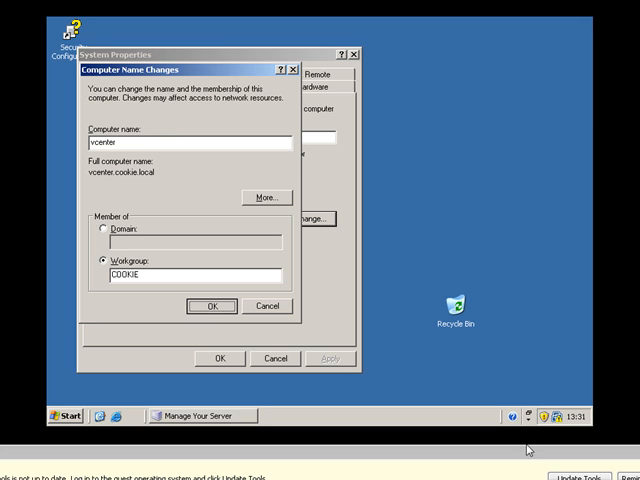
pyautogui.click(212, 306)
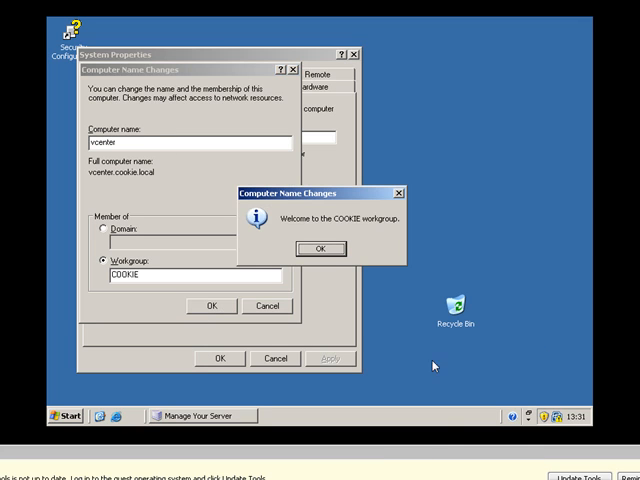
pyautogui.click(320, 248)
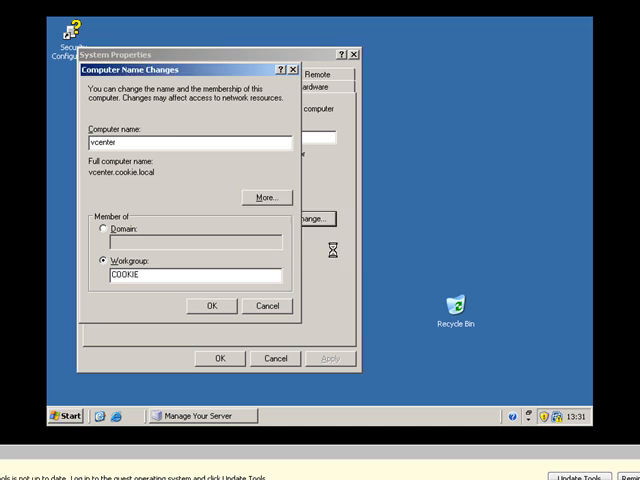
pyautogui.click(210, 306)
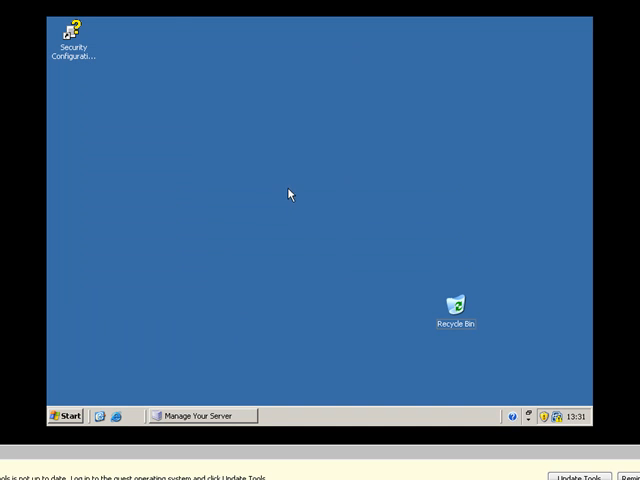
pyautogui.moveTo(504, 348)
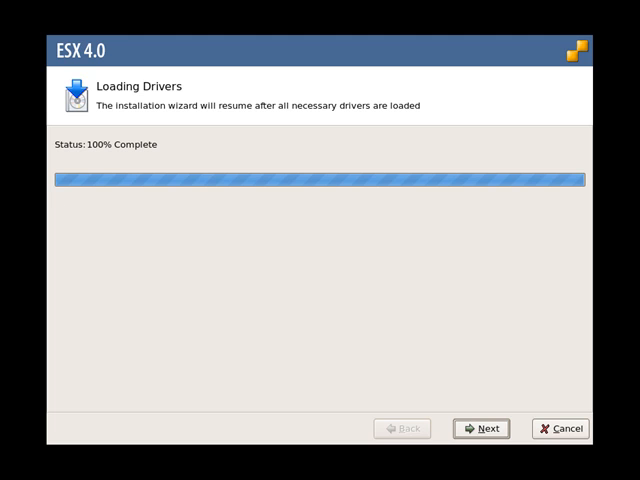
pyautogui.moveTo(202, 290)
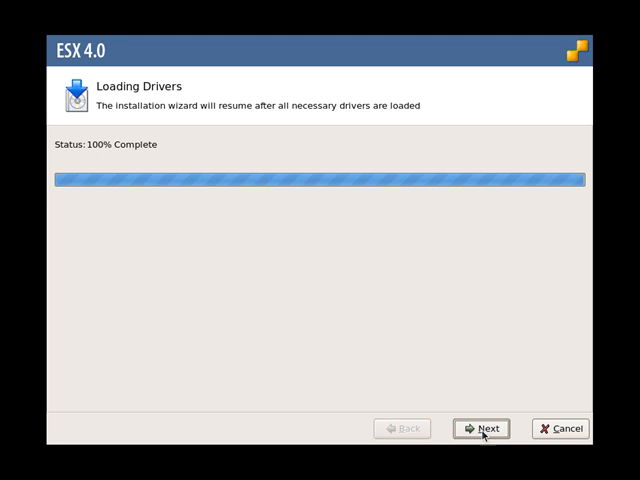
pyautogui.moveTo(490, 436)
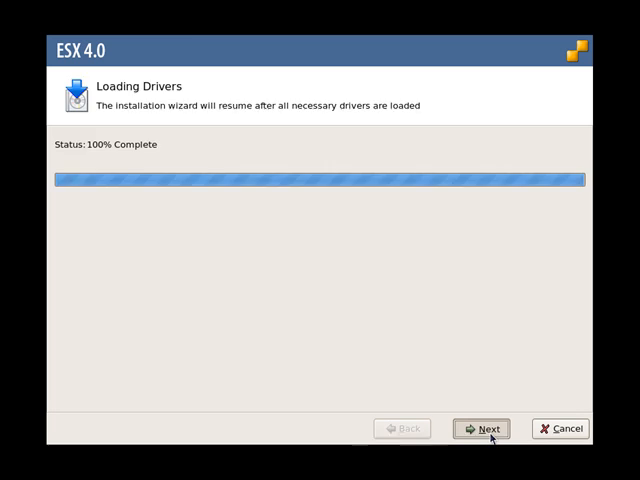
# Continue past license and adapter pages, then enter static IP 10.0.0.1 and mask 255.255.255.0
pyautogui.click(488, 428)
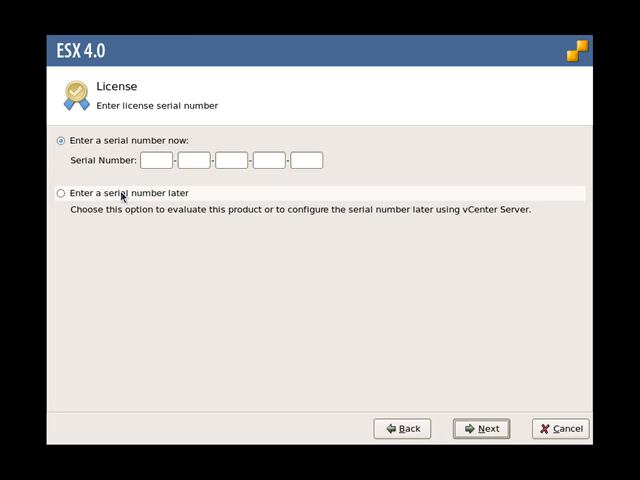
pyautogui.click(488, 428)
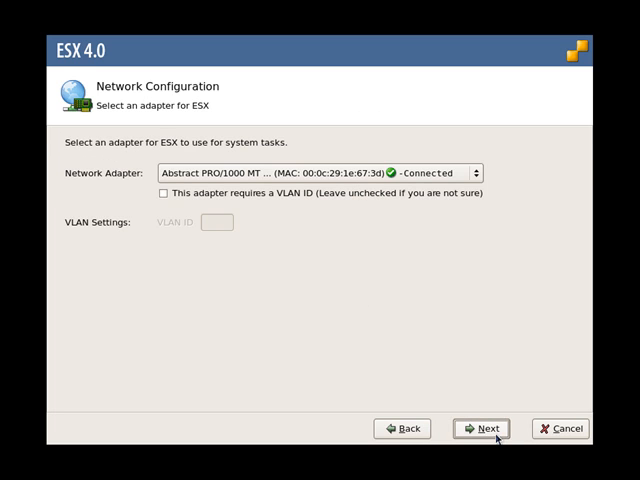
pyautogui.moveTo(454, 260)
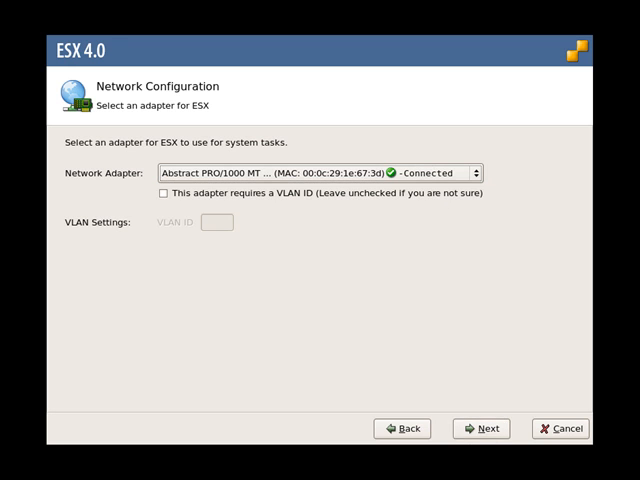
pyautogui.click(480, 428)
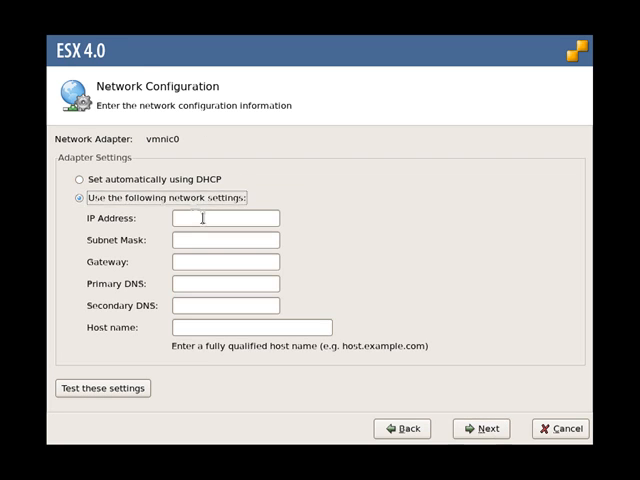
pyautogui.write('10.0.0.1')
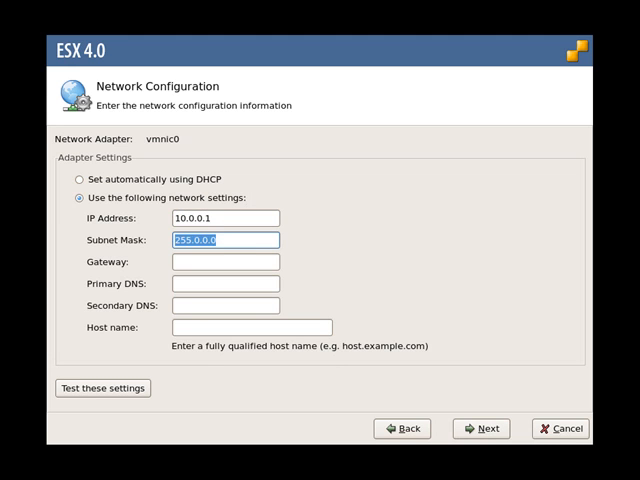
pyautogui.write('255.255.255.')
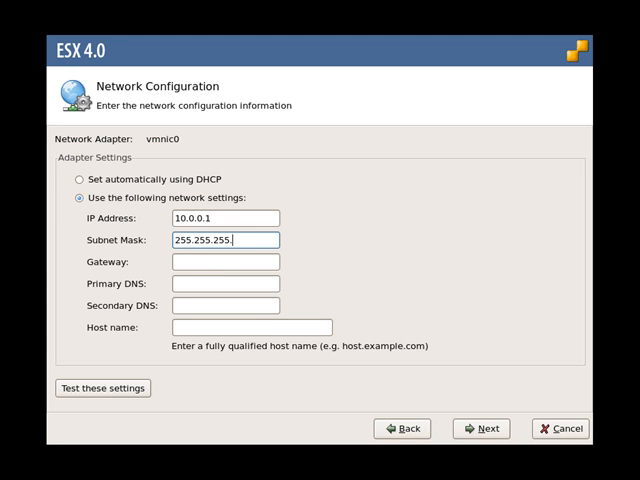